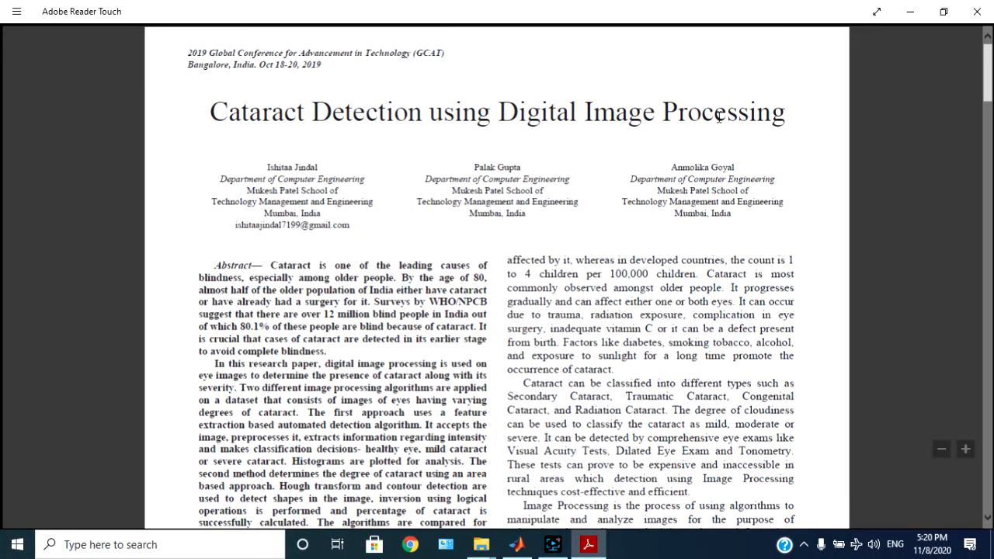
Step: Scroll the cataract detection paper down past the flowcharts to the page-three eye image figures
scroll(down, 3)
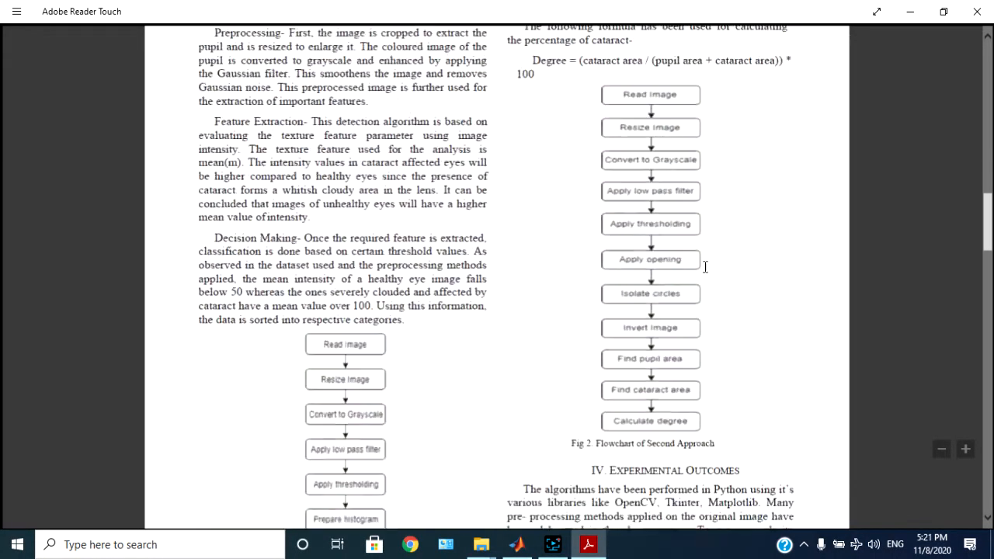
scroll(down, 3)
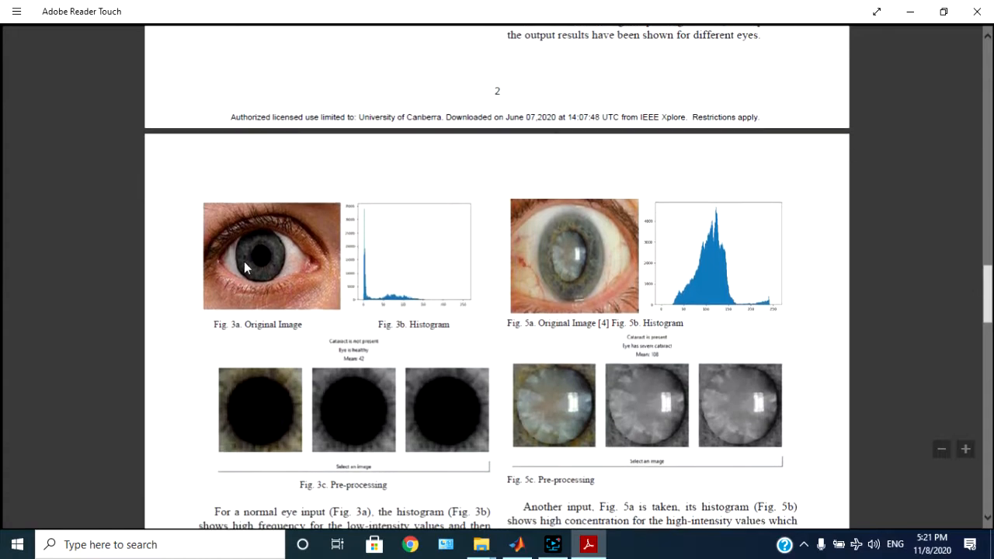
mouse_move(613, 286)
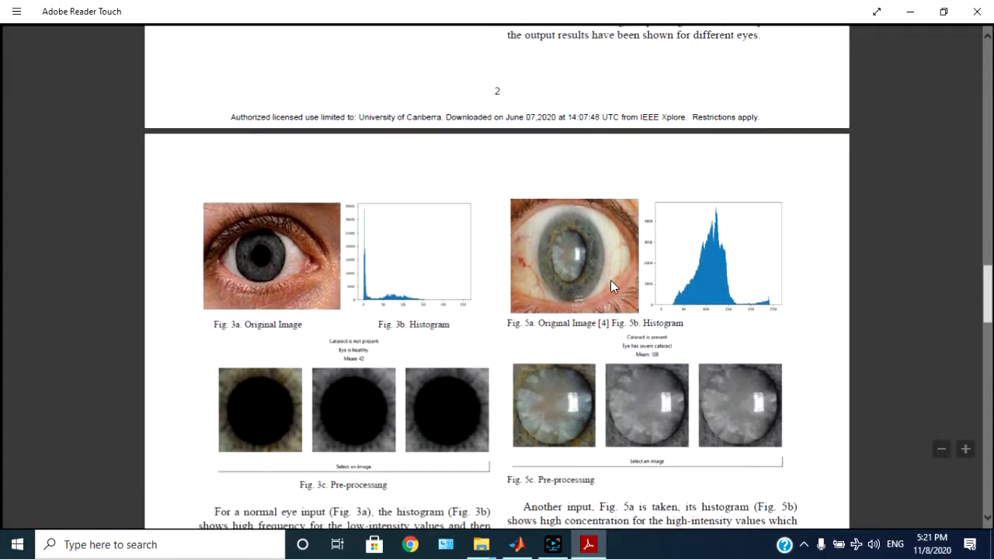
mouse_move(548, 262)
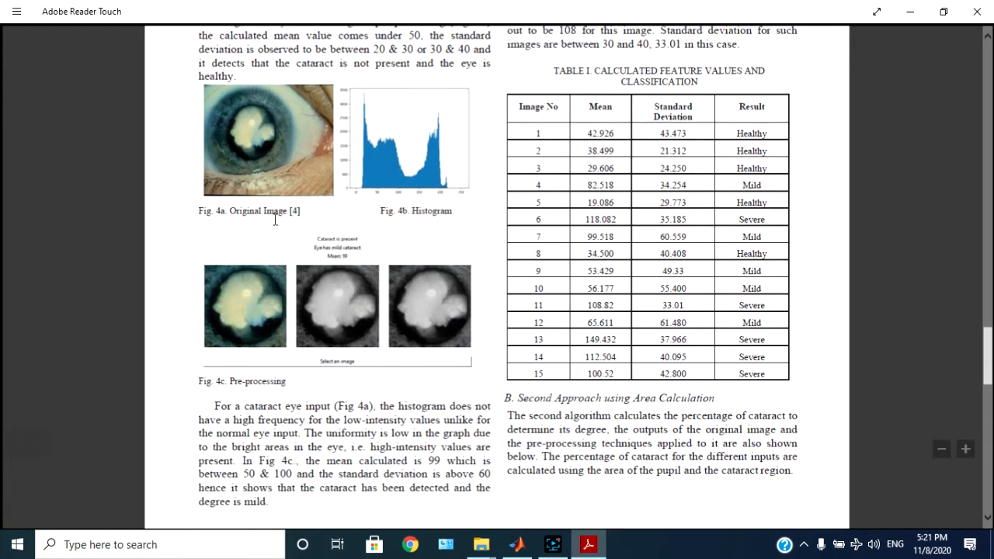
mouse_move(466, 401)
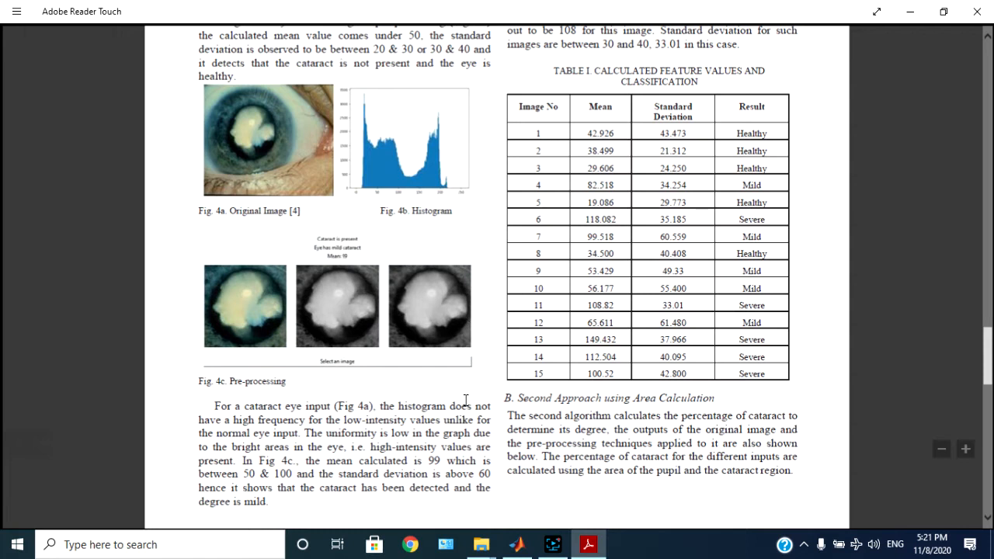
Step: Run main_code.m in MATLAB on images (1).jpg, producing three cluster figures
click(517, 544)
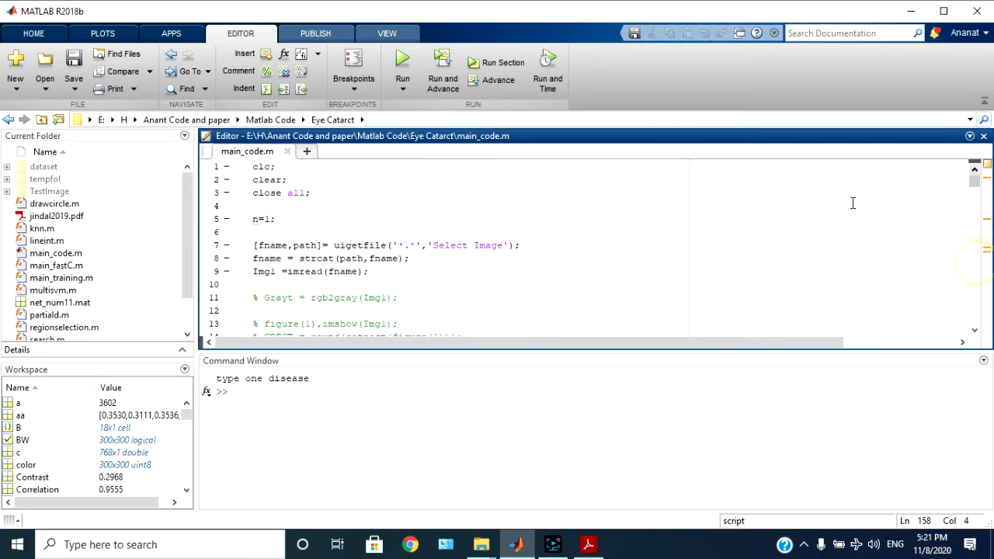
click(402, 69)
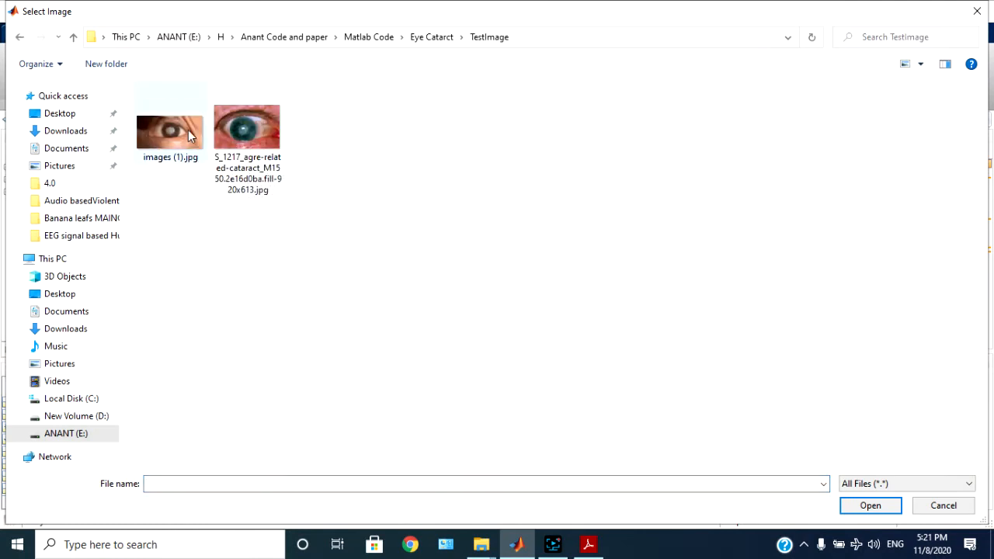
double_click(170, 128)
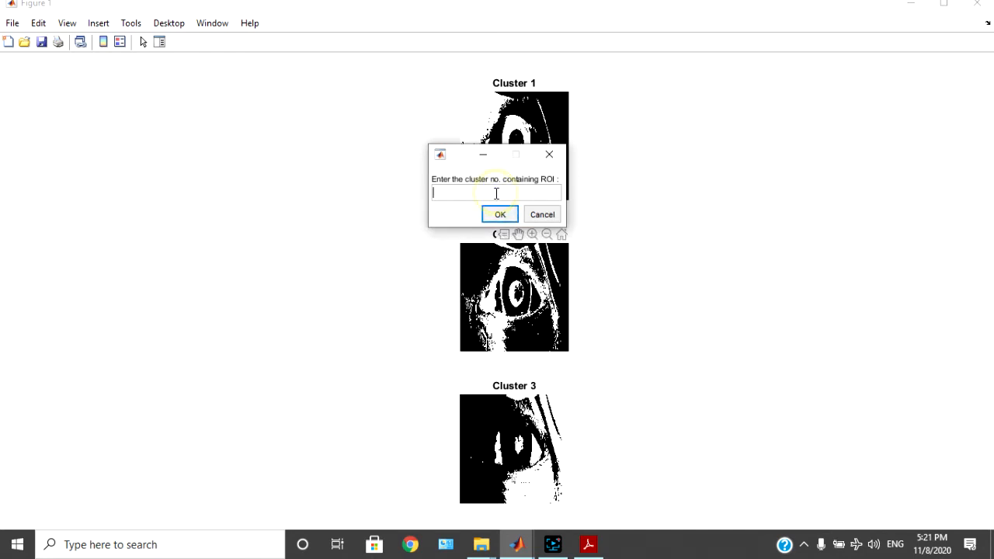
Step: Enter cluster 2 as the region of interest and confirm it
text(2)
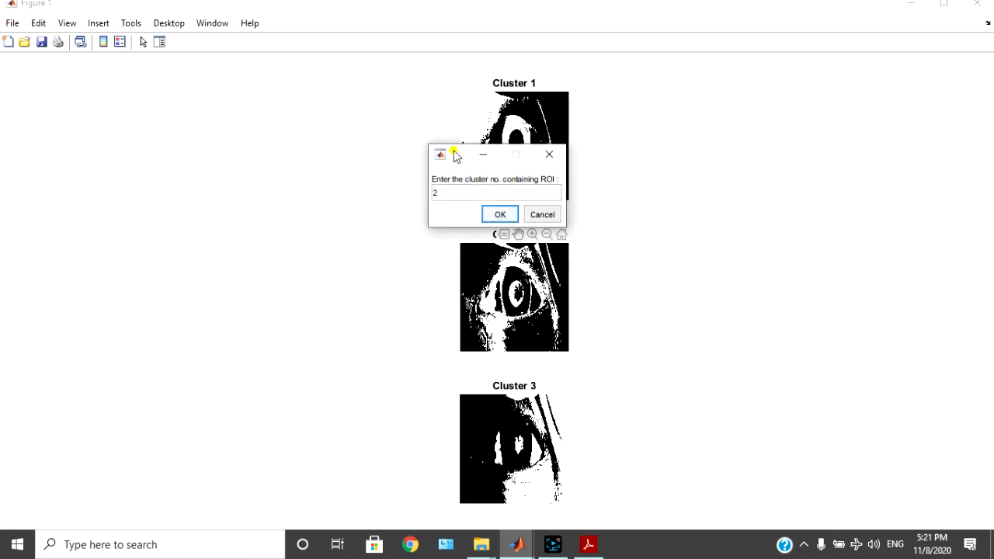
drag(454, 154, 771, 174)
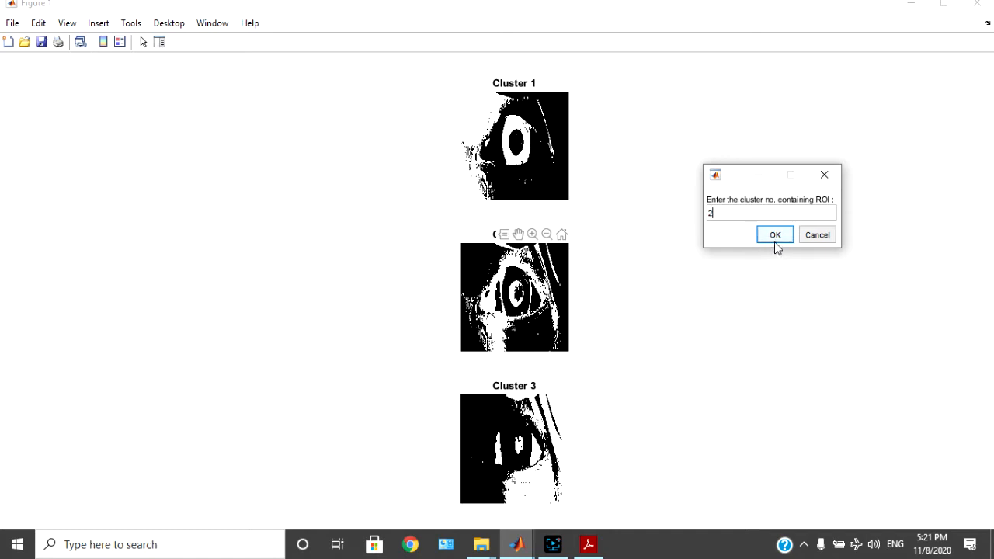
click(775, 234)
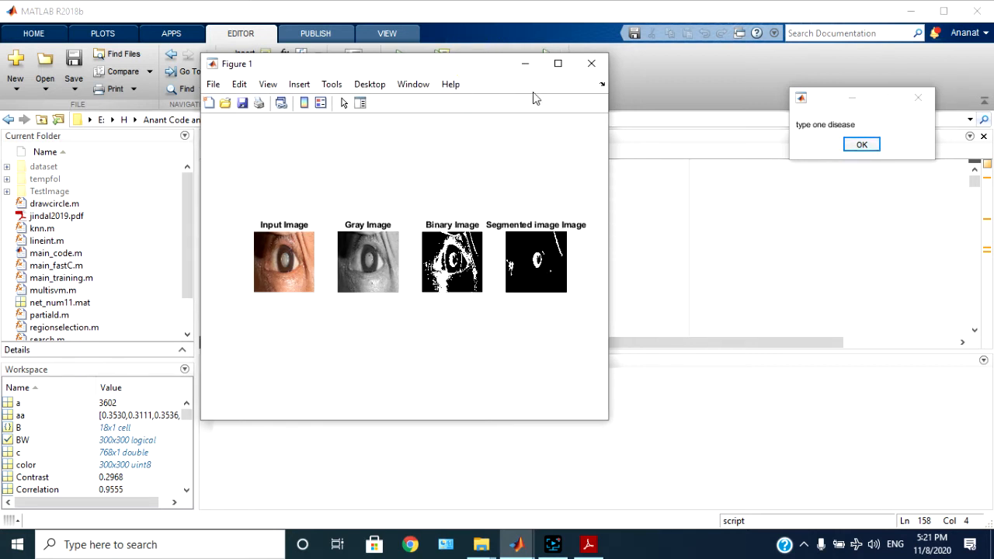
Step: Close Figure 1, rerun on TestImage's age-related cataract image, and type cluster 2
click(557, 63)
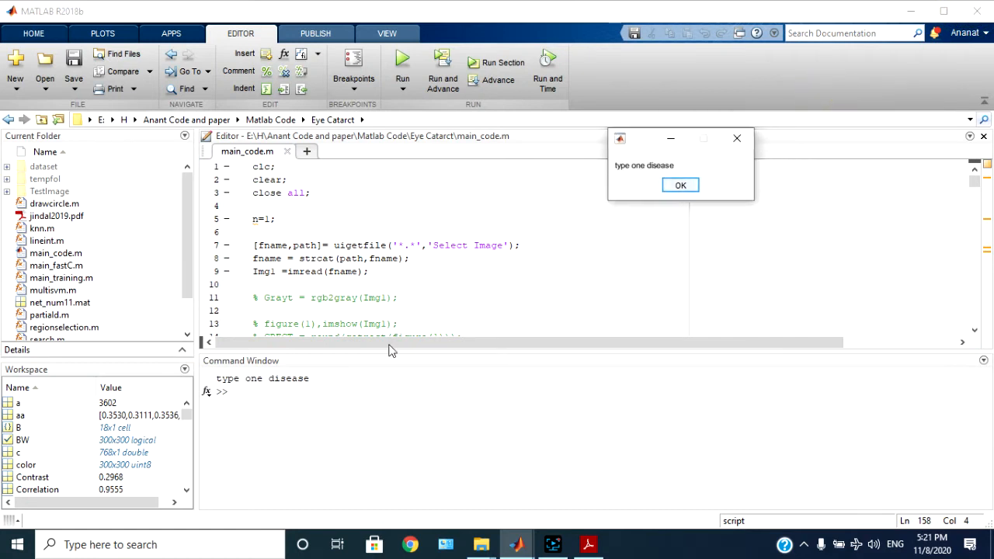
click(680, 185)
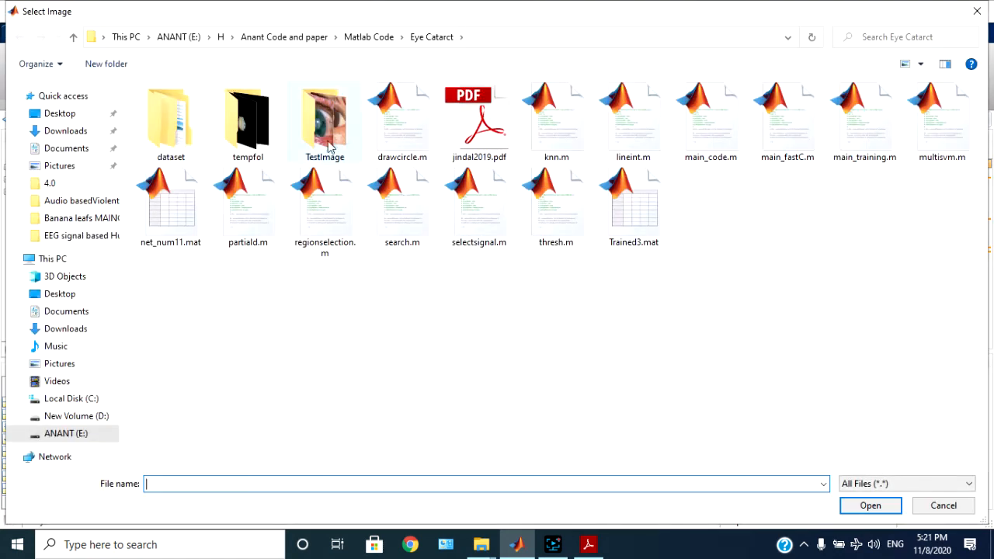
double_click(325, 116)
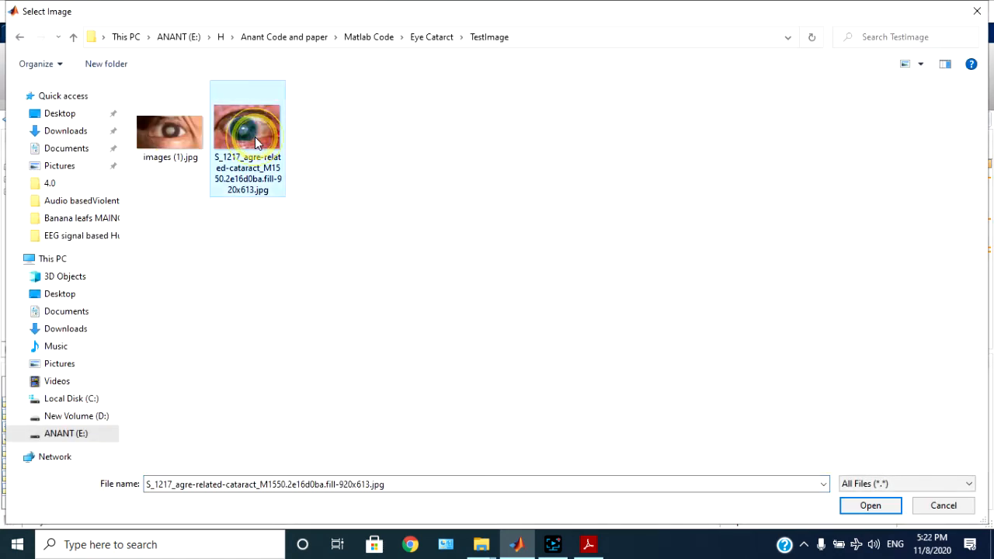
click(870, 506)
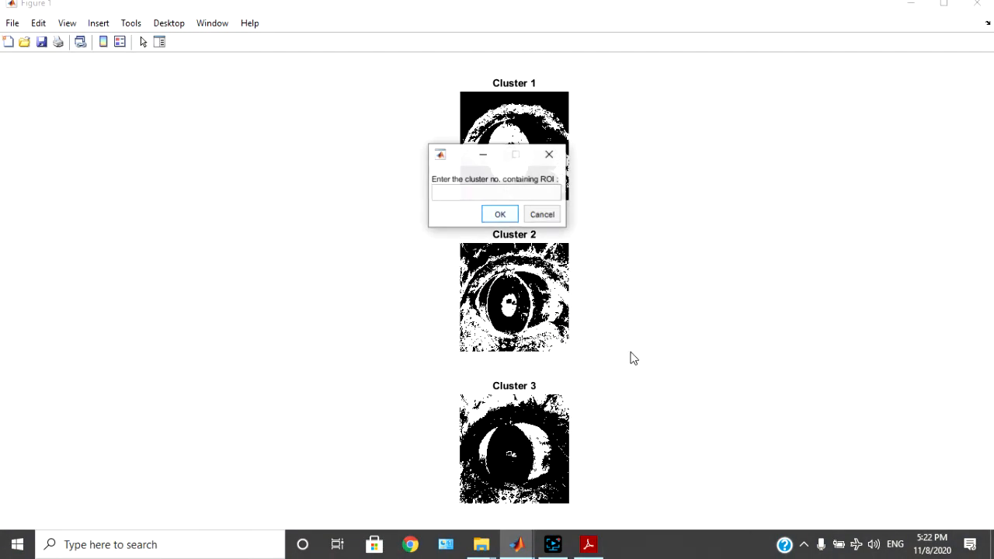
text(2)
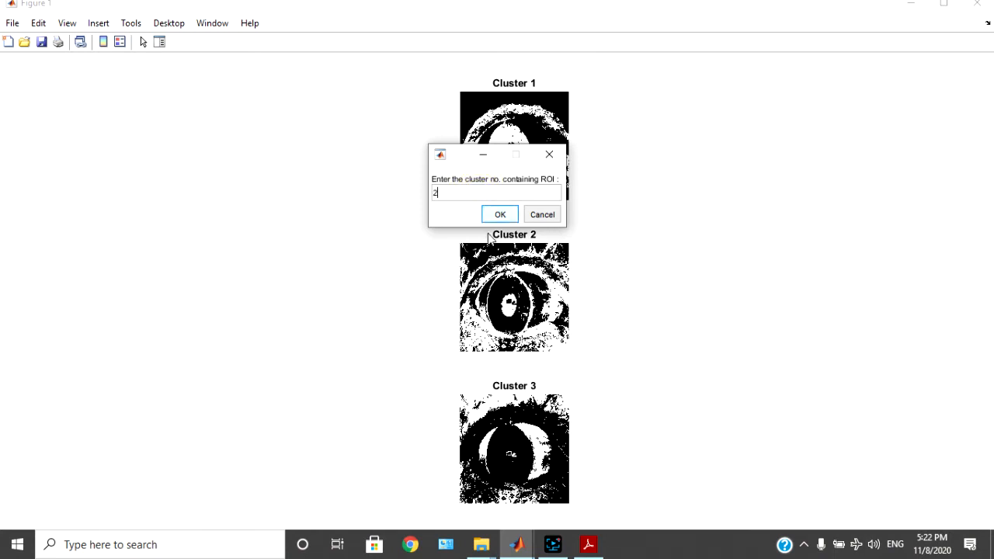